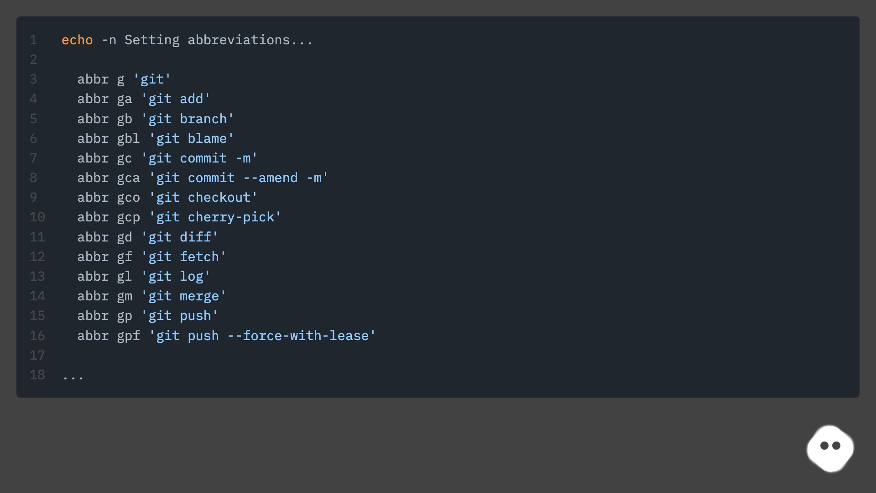
pyautogui.scroll(-3)
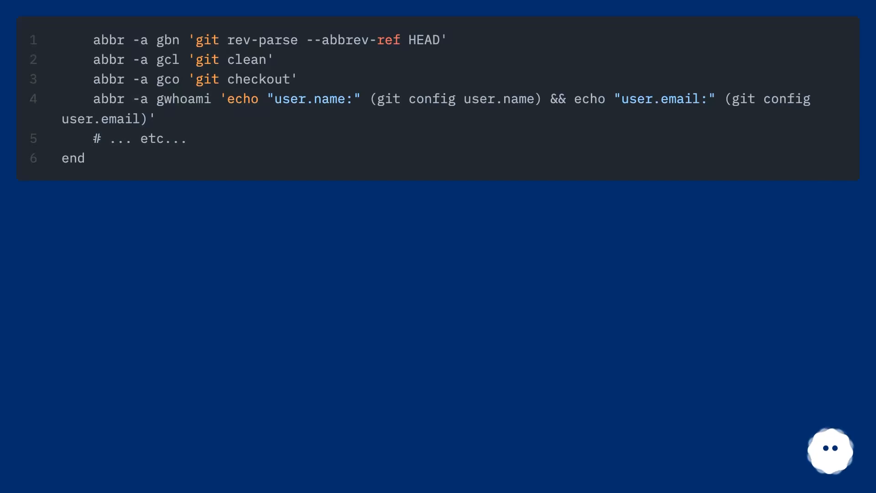
pyautogui.scroll(-3)
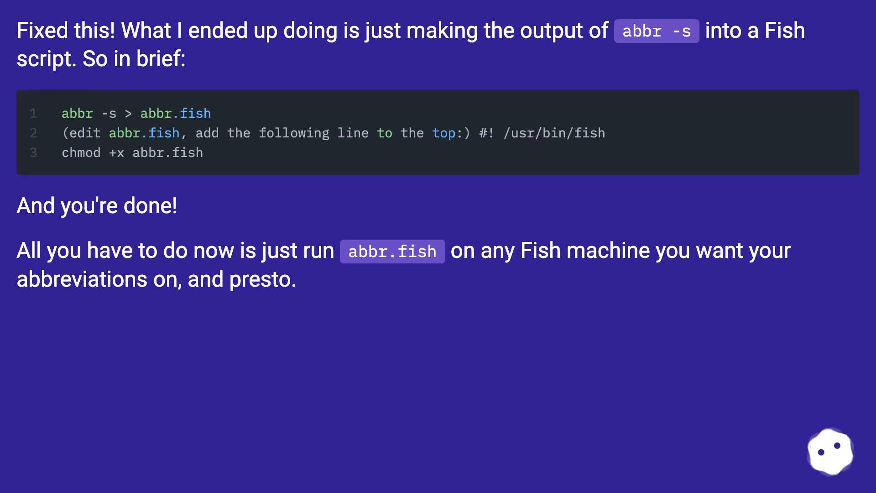
pyautogui.scroll(-3)
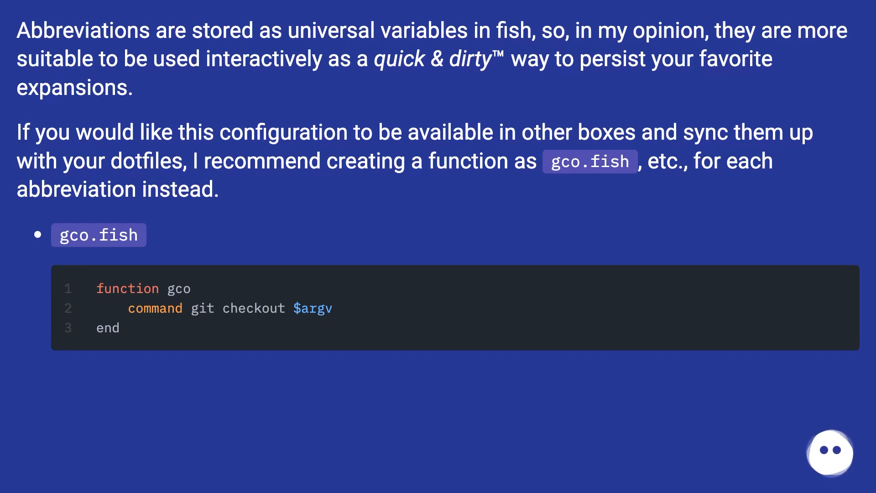
pyautogui.scroll(-3)
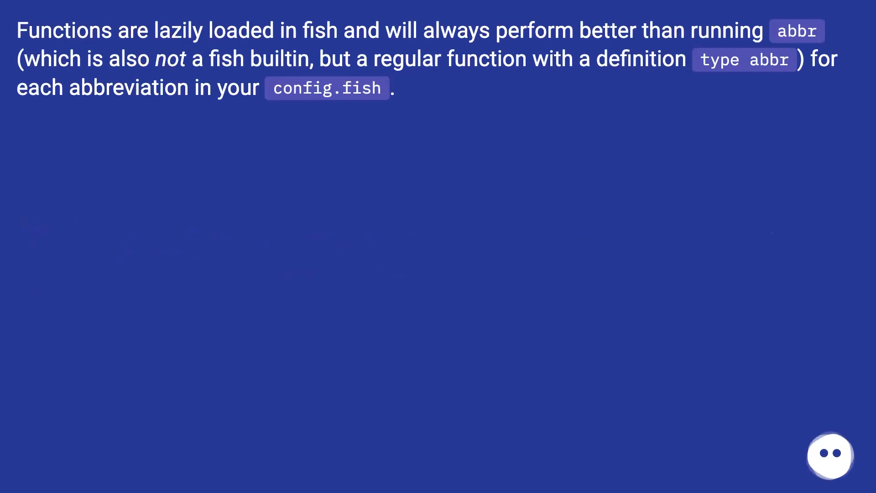